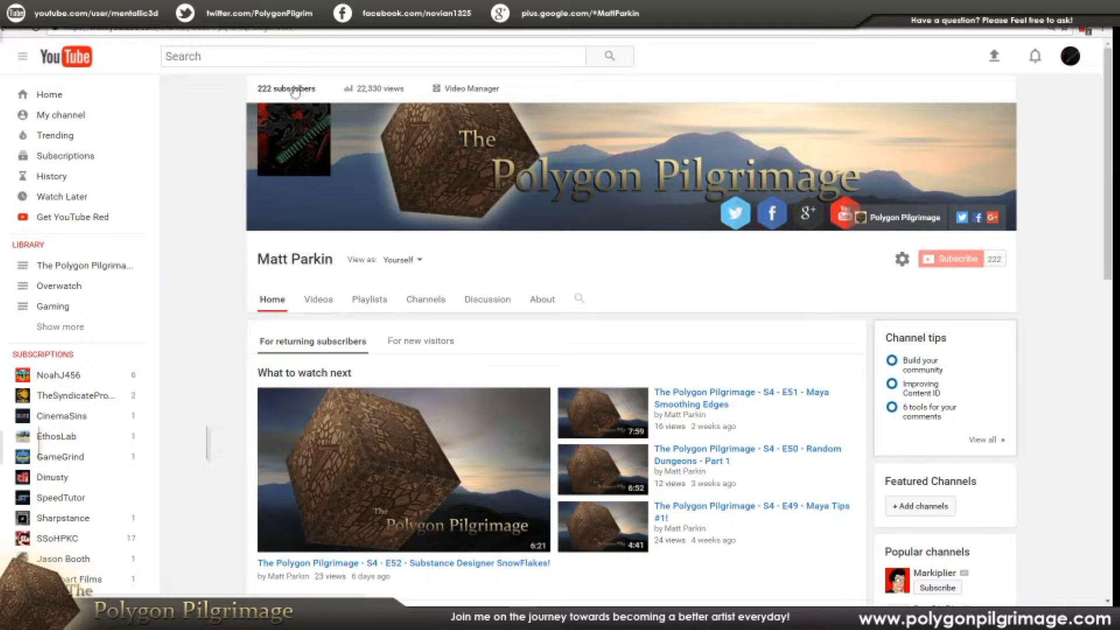
pyautogui.moveTo(220, 174)
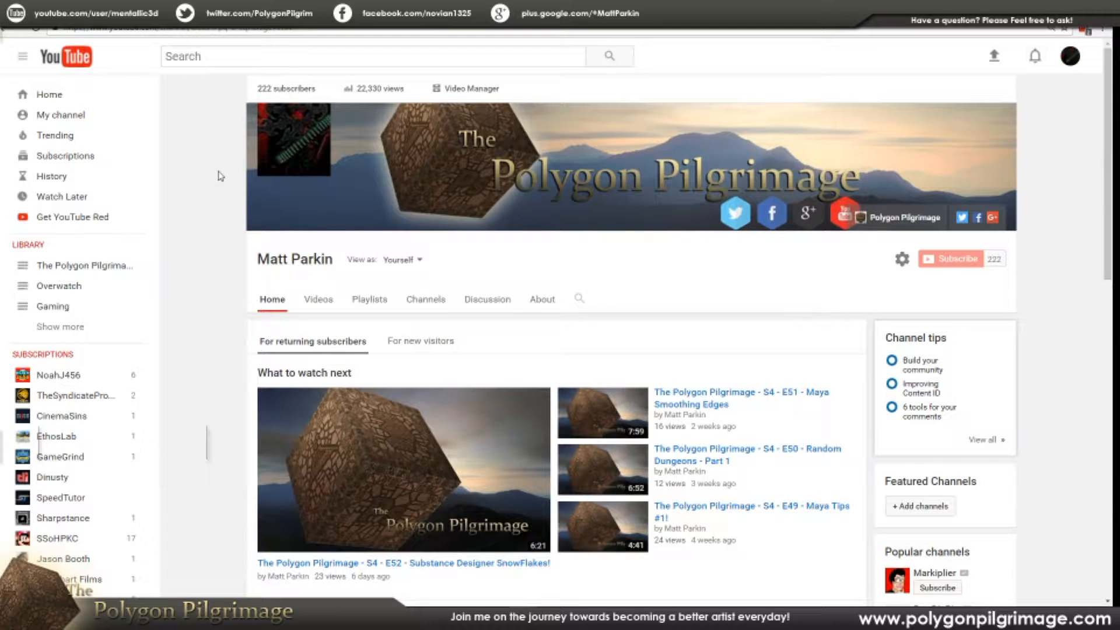